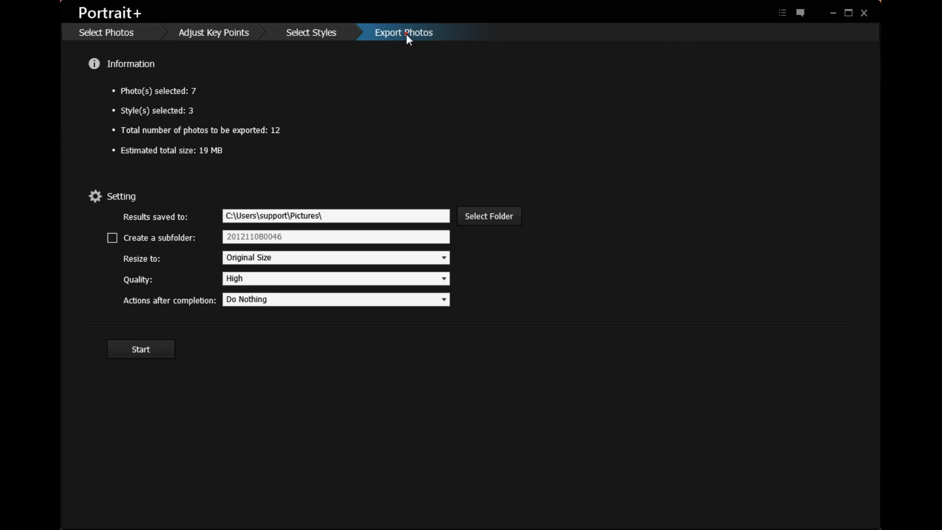
mouse_move(377, 99)
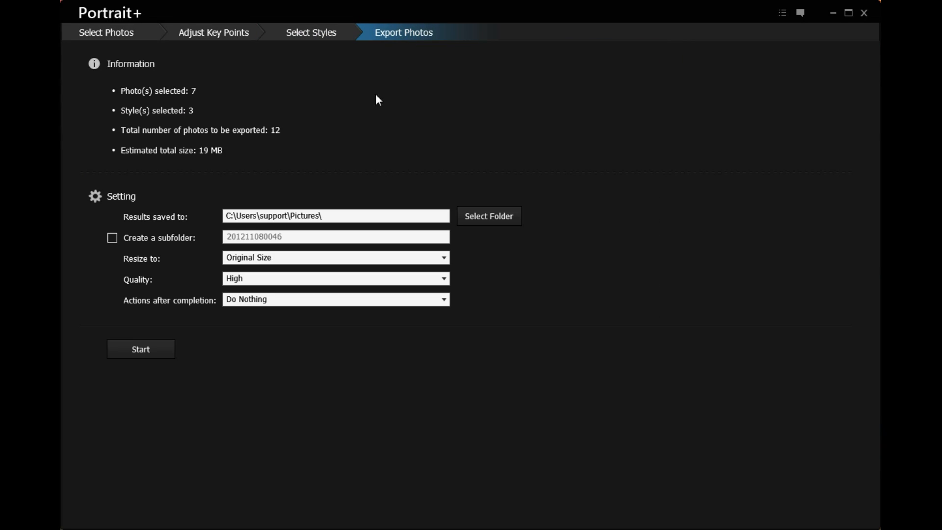
mouse_move(302, 134)
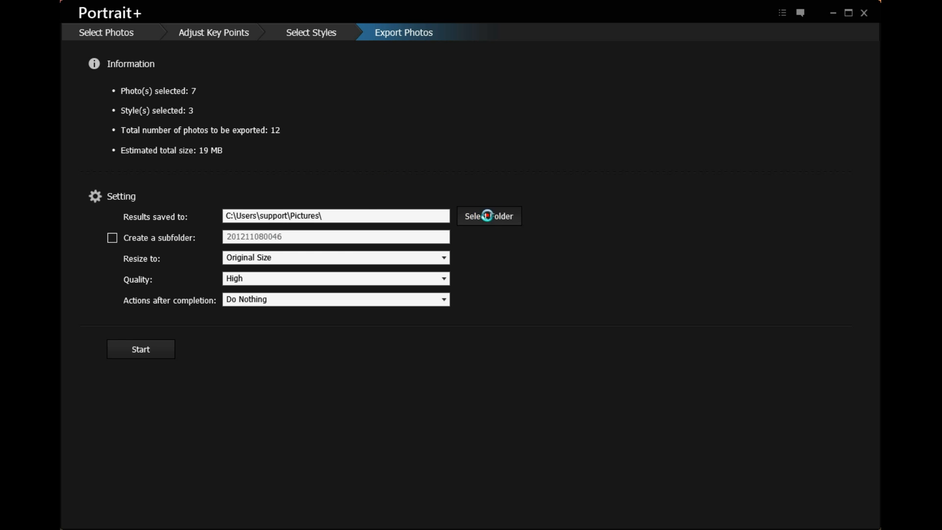
Save exports to the Desktop in a new timestamped subfolder, with Custom quality 100.
left_click(489, 216)
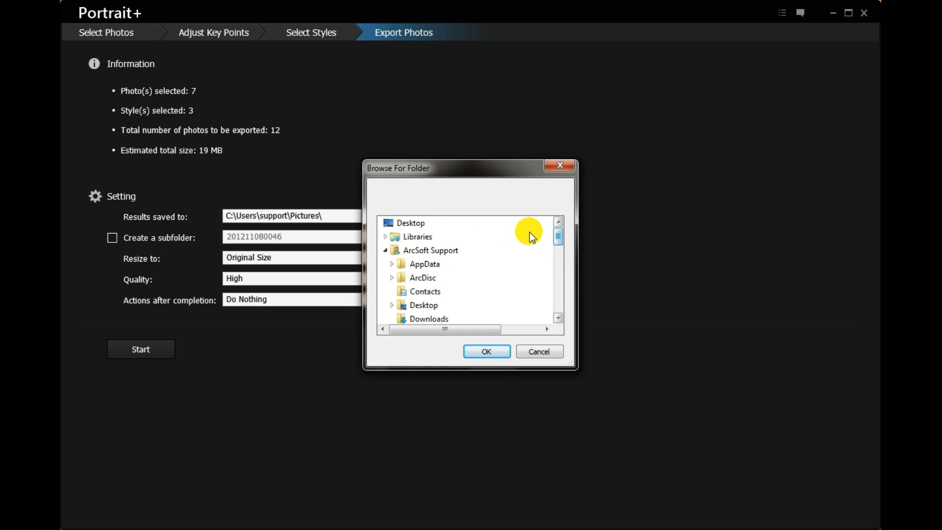
left_click(487, 351)
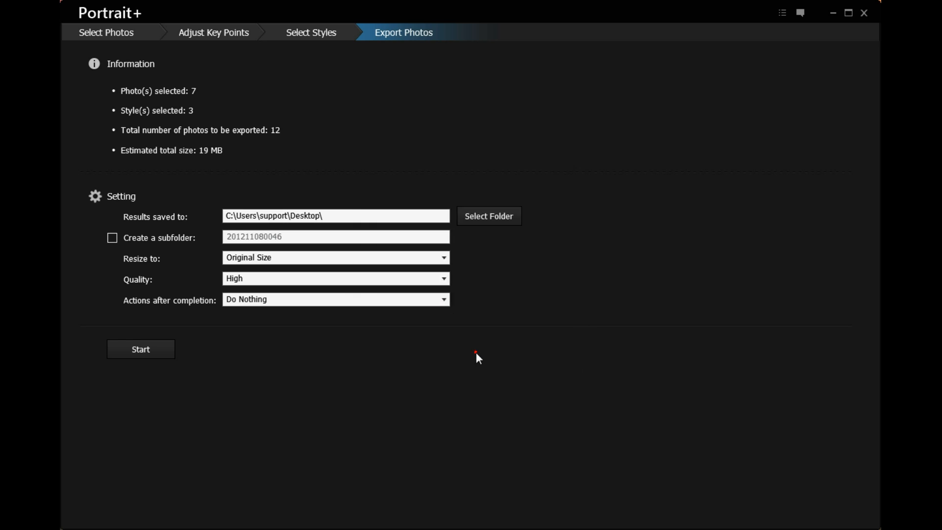
mouse_move(122, 244)
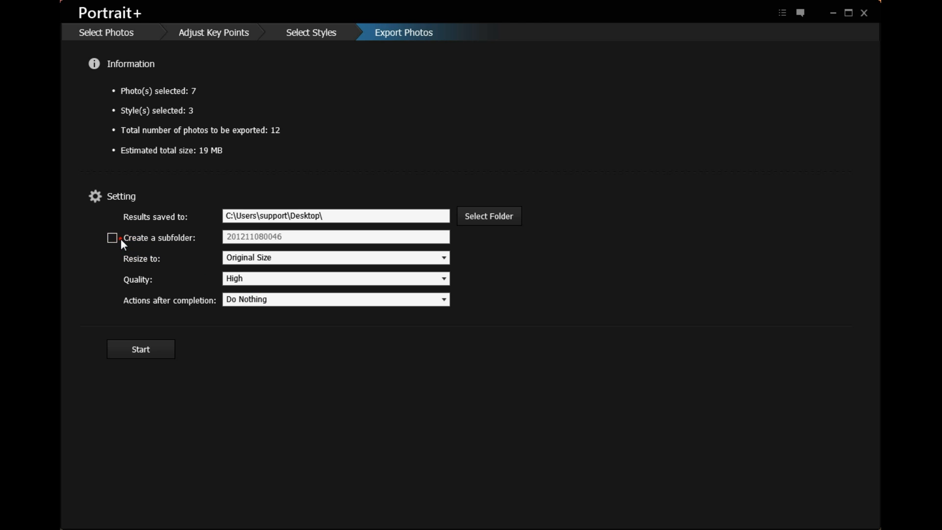
left_click(112, 238)
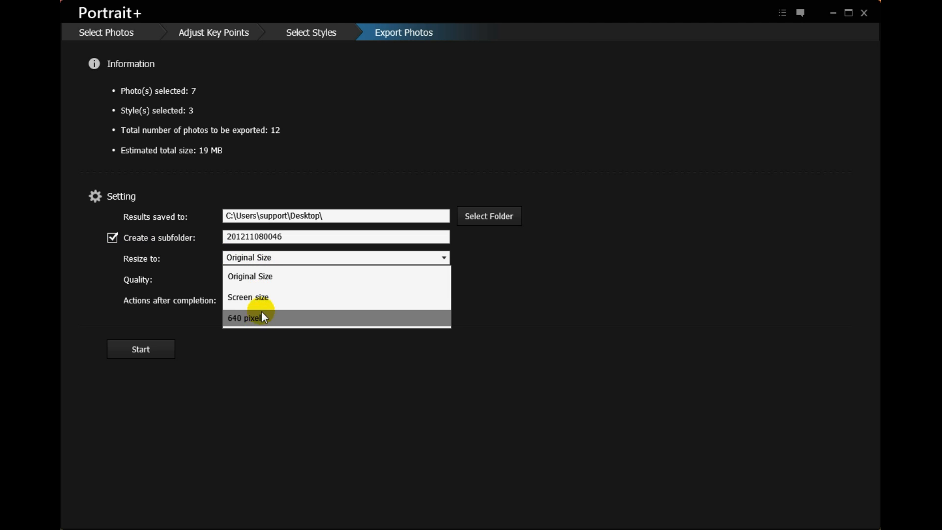
left_click(335, 278)
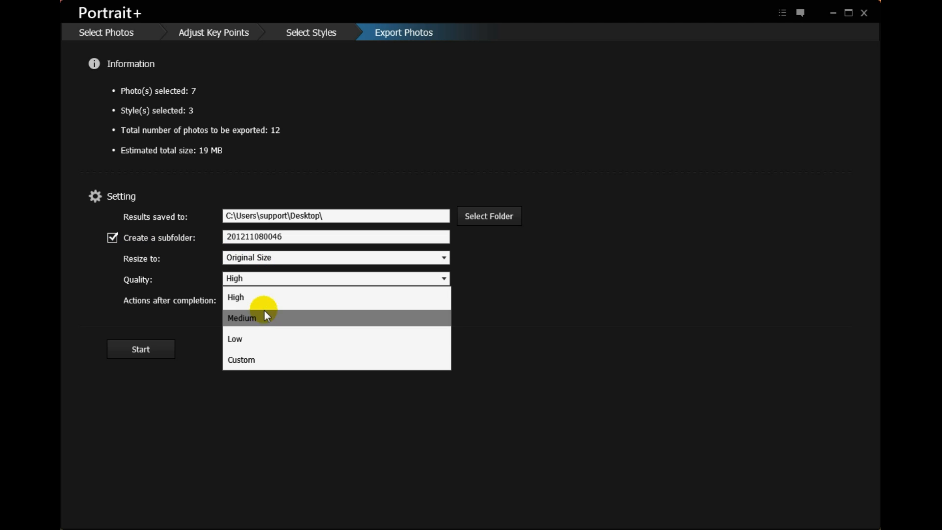
left_click(241, 359)
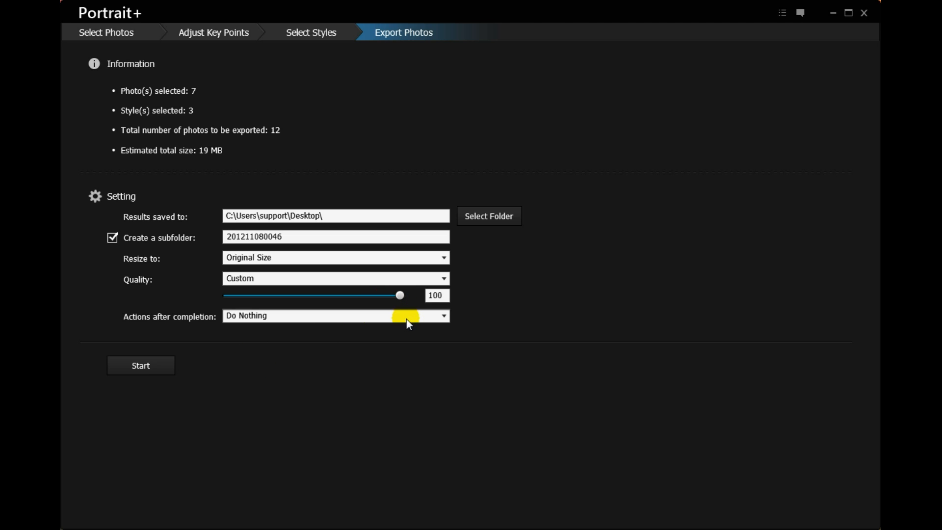
mouse_move(373, 402)
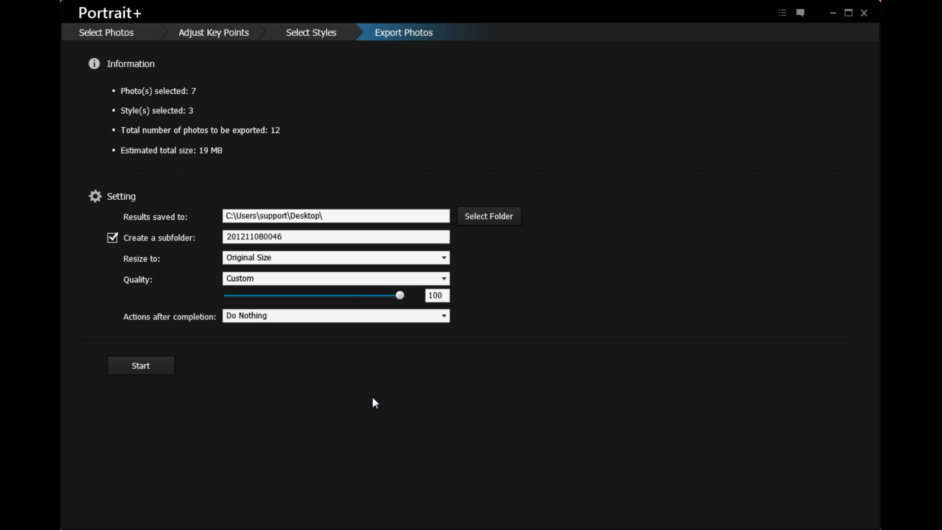
Export the 12 photos despite the unverified-photos warning, then view the export report.
left_click(140, 365)
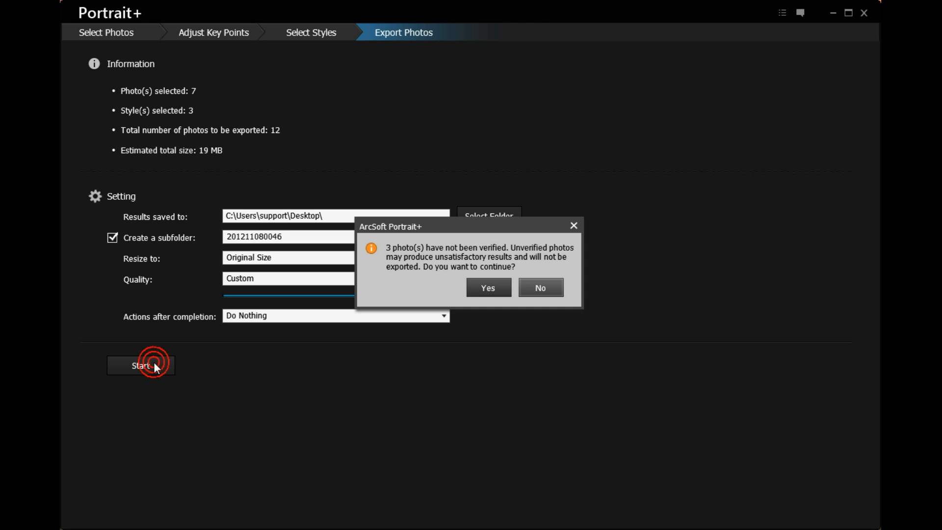
mouse_move(477, 294)
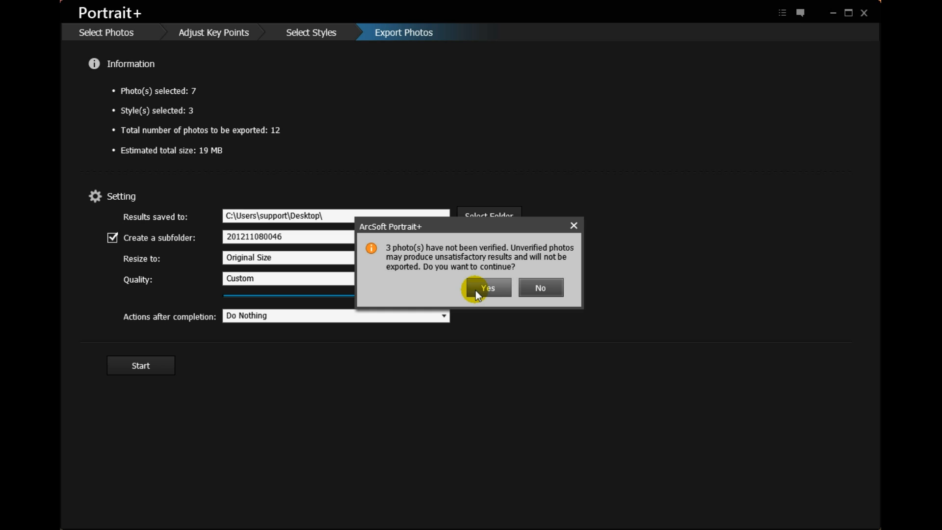
left_click(486, 288)
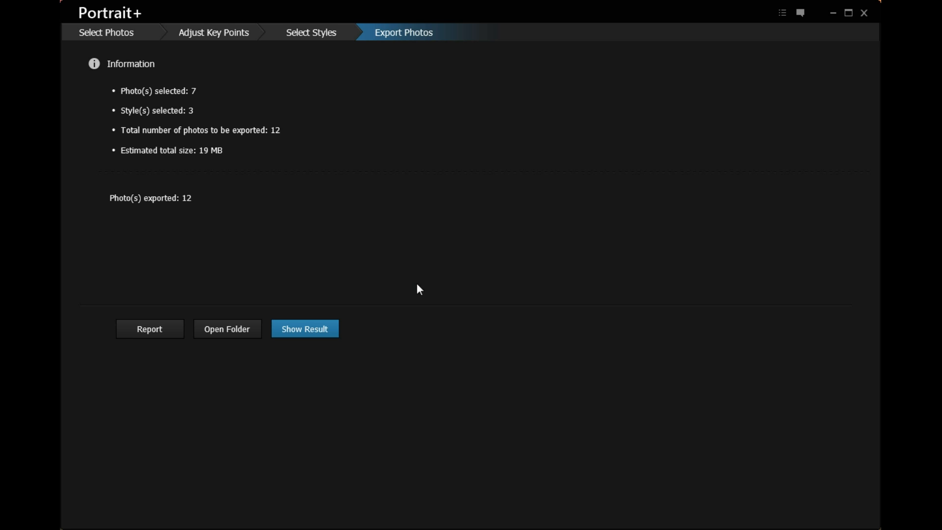
left_click(149, 329)
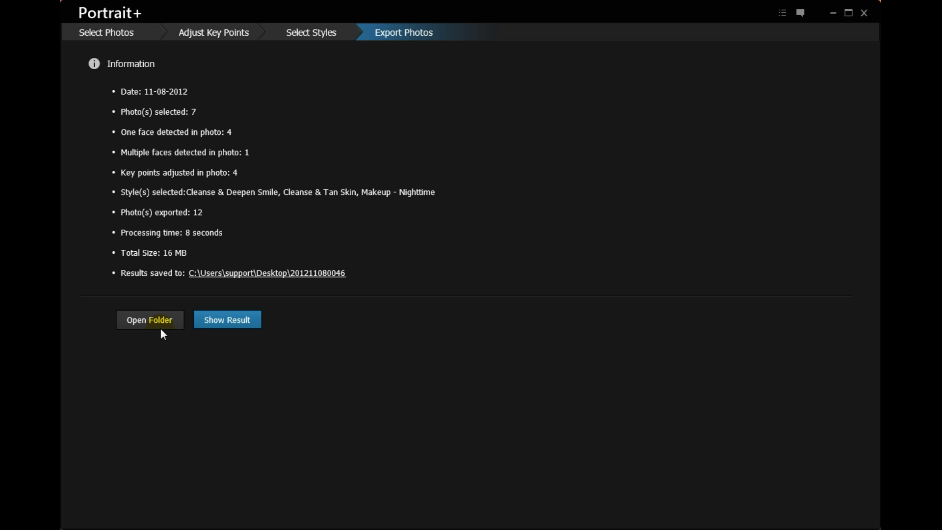
left_click(149, 319)
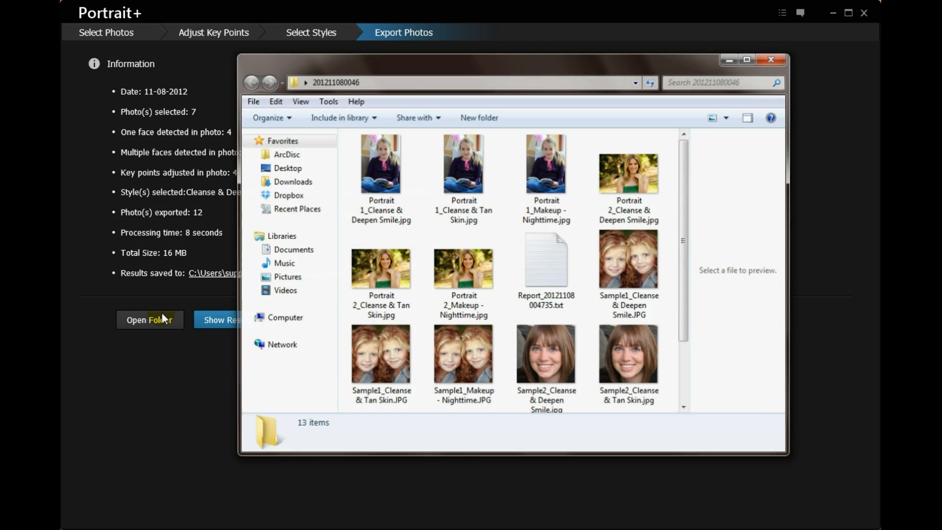
left_click(463, 269)
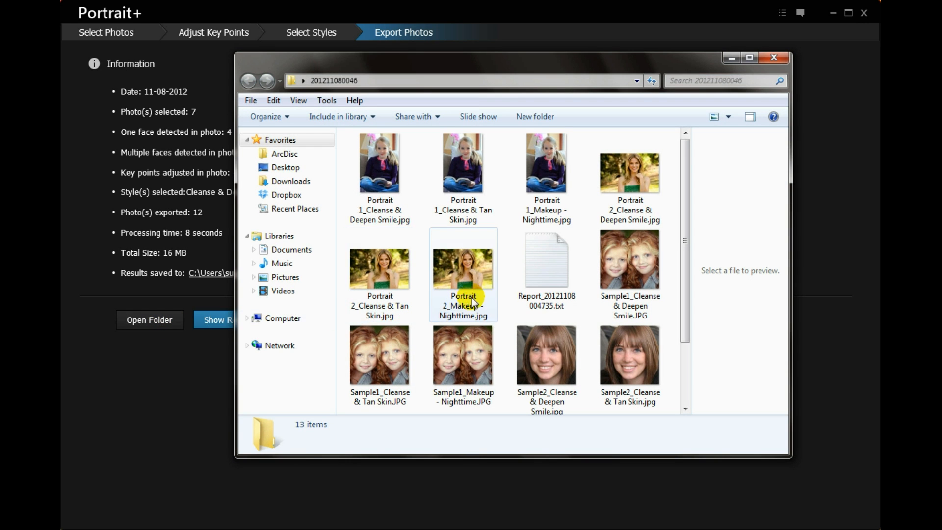
double_click(546, 260)
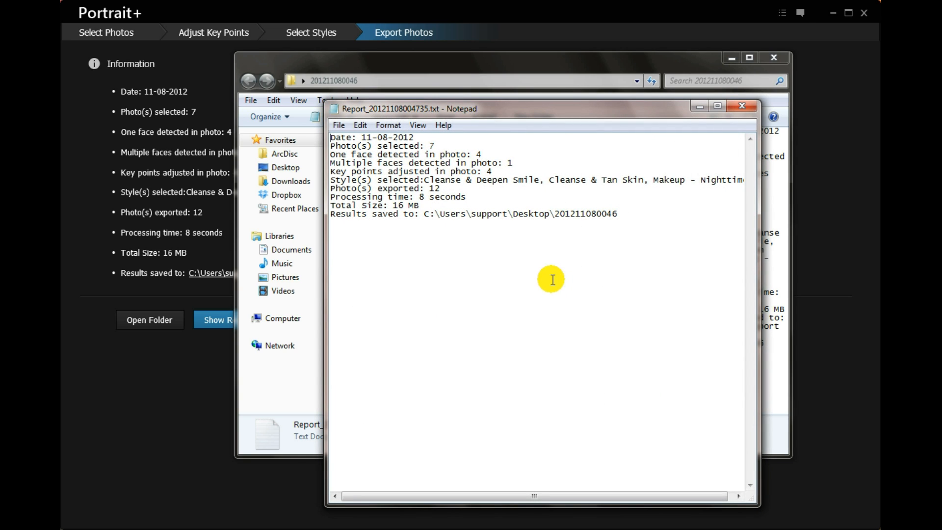
left_click(741, 106)
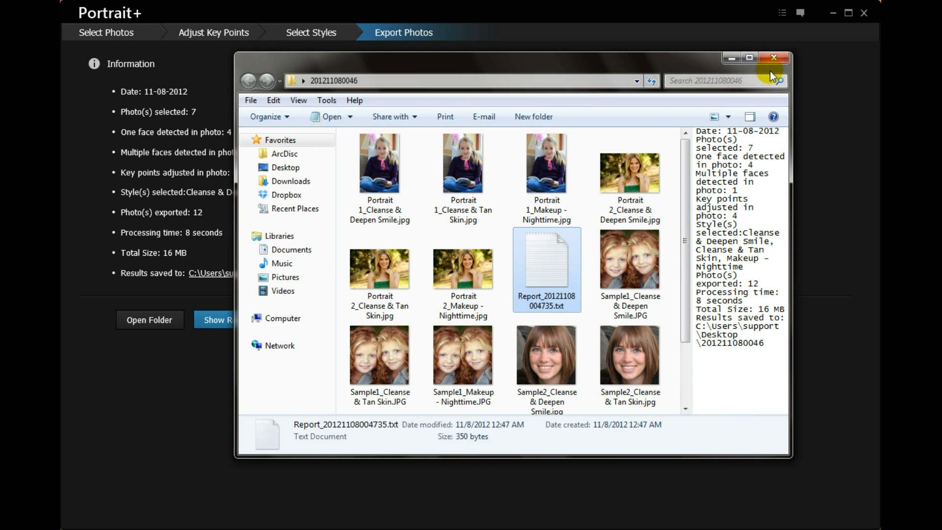
left_click(774, 58)
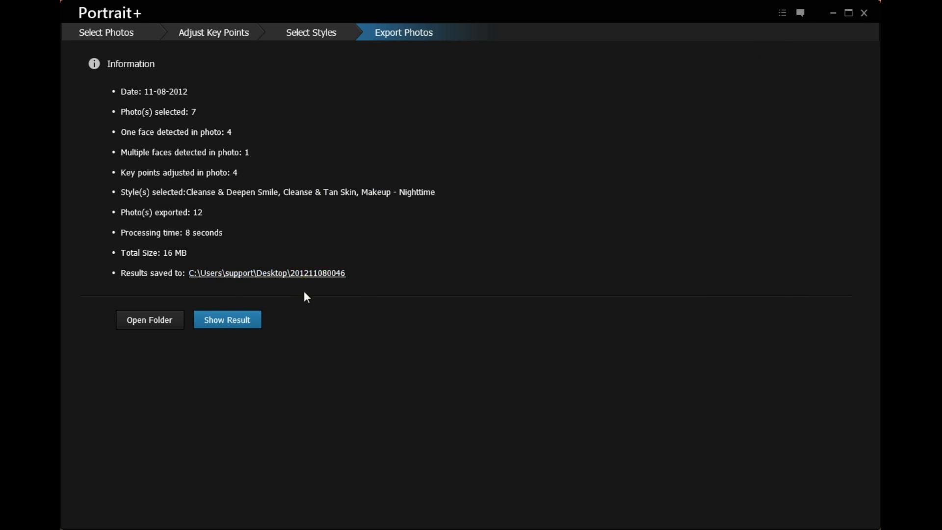
Open Show Result, zoom in, and view Sample1's Cleanse & Tan Skin and Makeup - Nighttime versions.
left_click(226, 319)
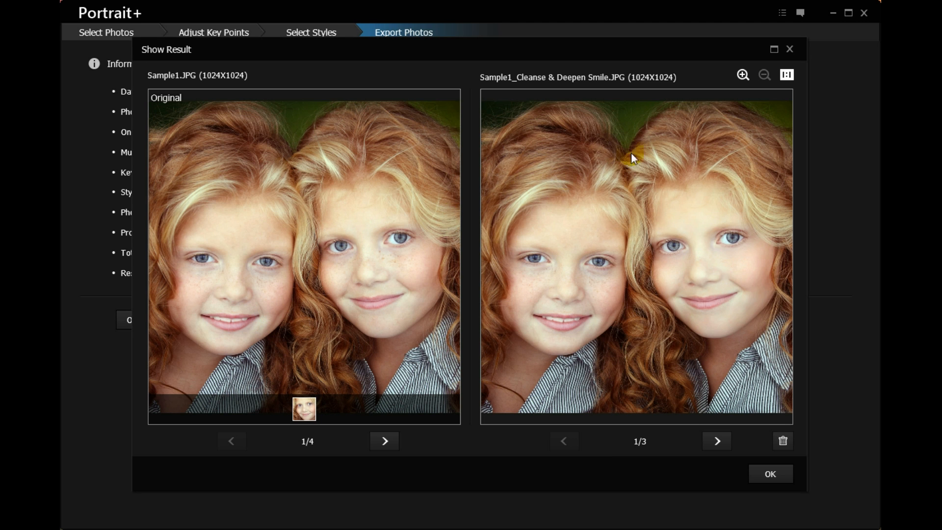
left_click(742, 74)
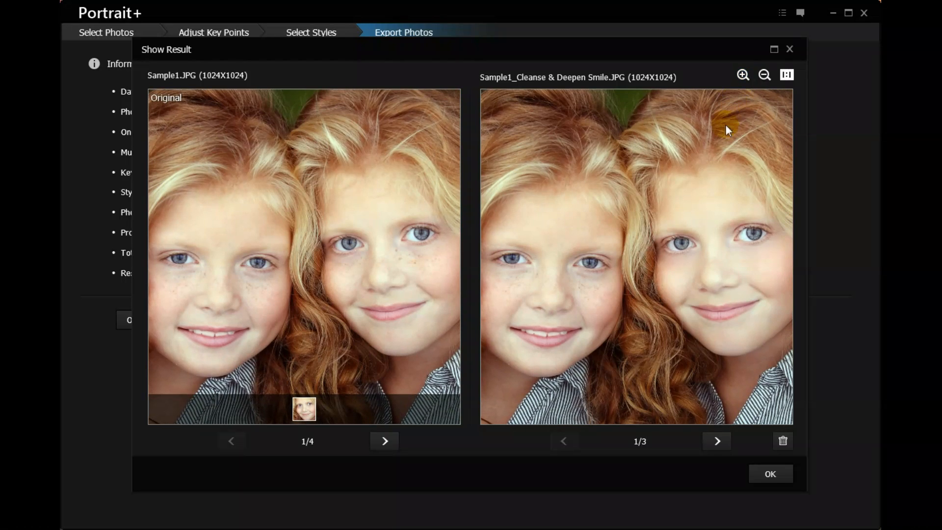
left_click(716, 440)
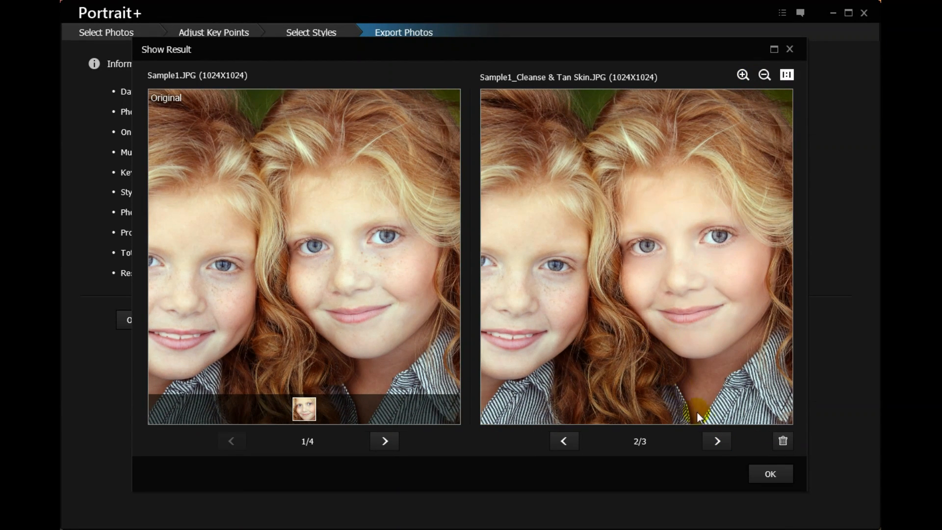
left_click(716, 441)
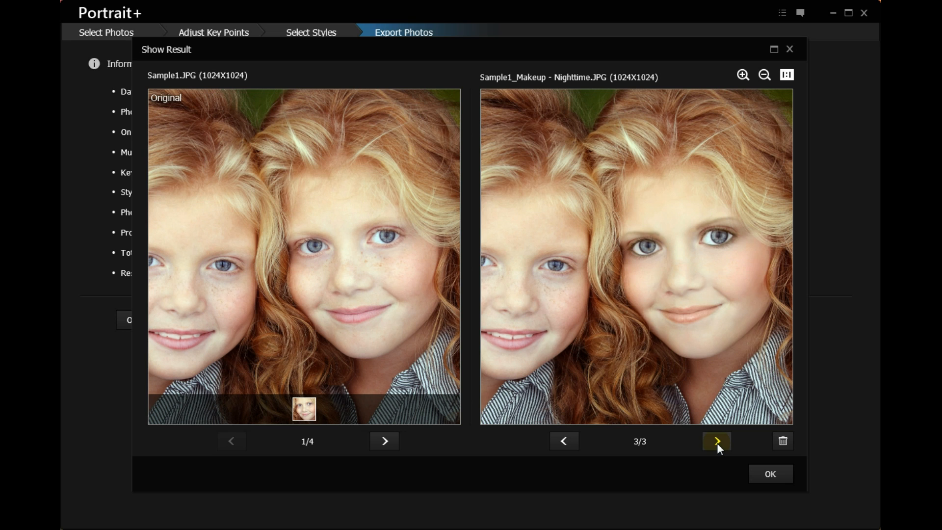
Page through Sample2's retouched versions and Portrait 1's Cleanse & Tan Skin version.
left_click(384, 440)
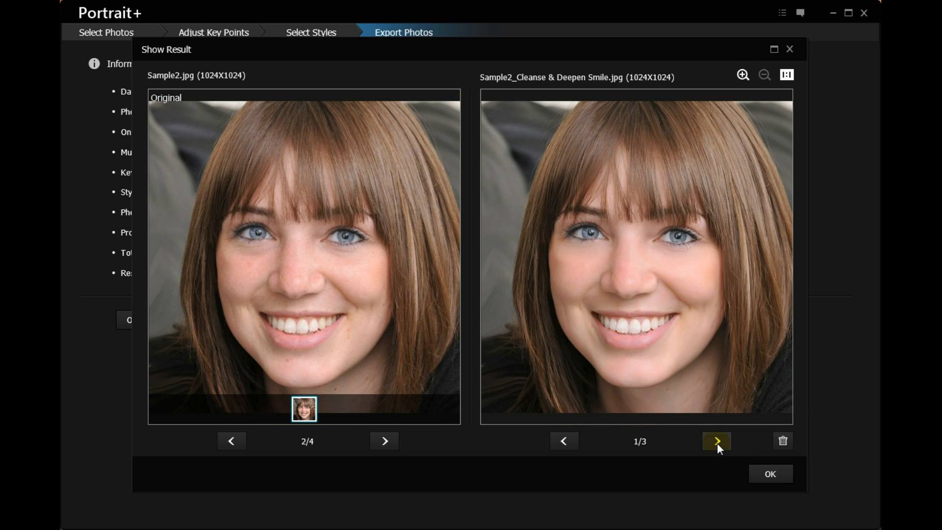
left_click(715, 441)
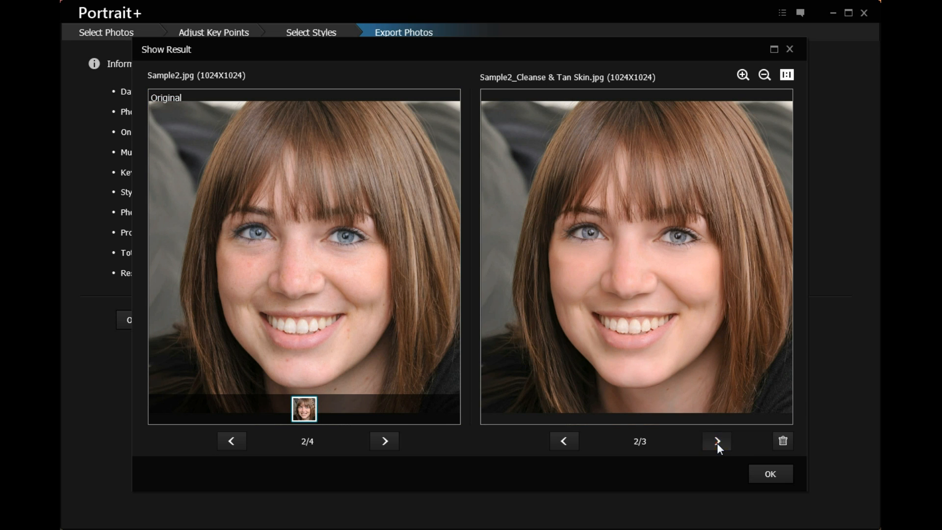
left_click(715, 441)
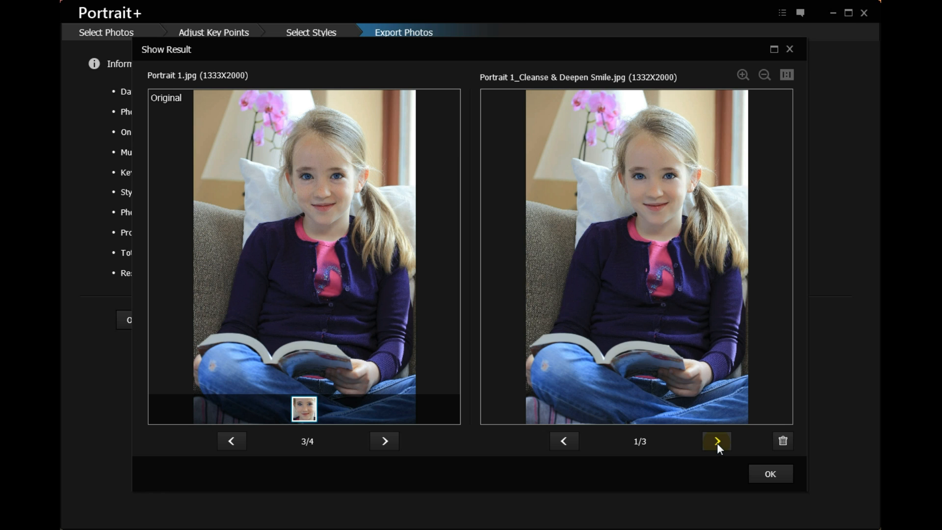
left_click(715, 441)
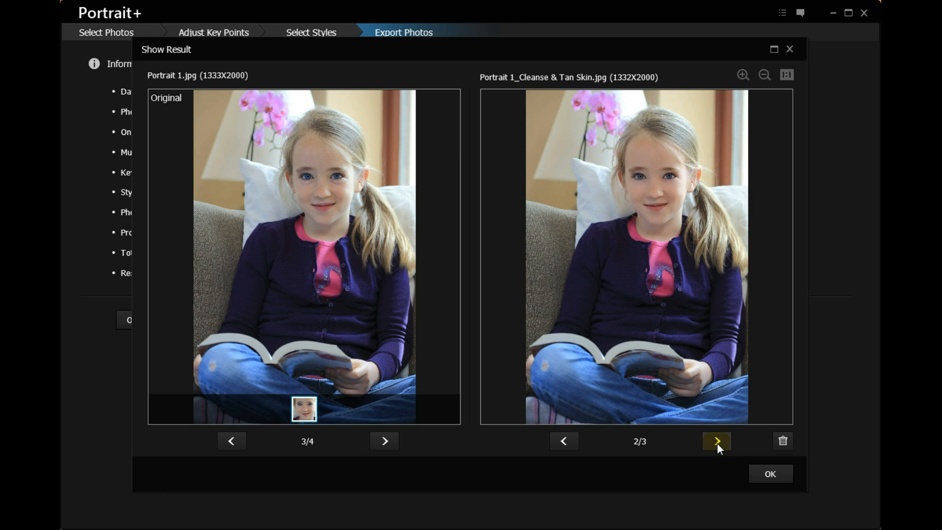